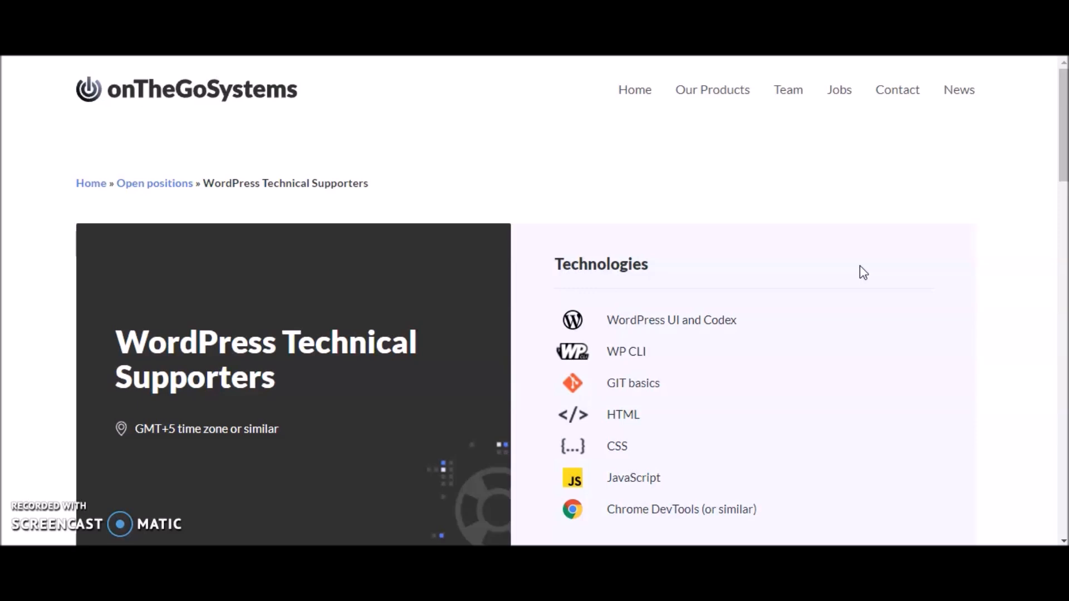
scroll("down", 3)
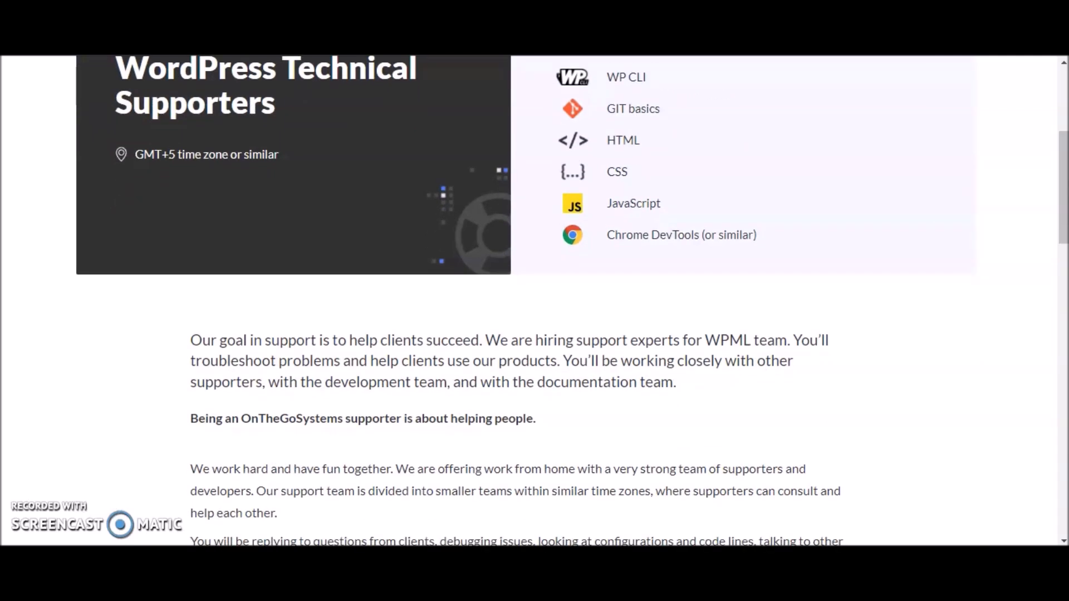
scroll("down", 3)
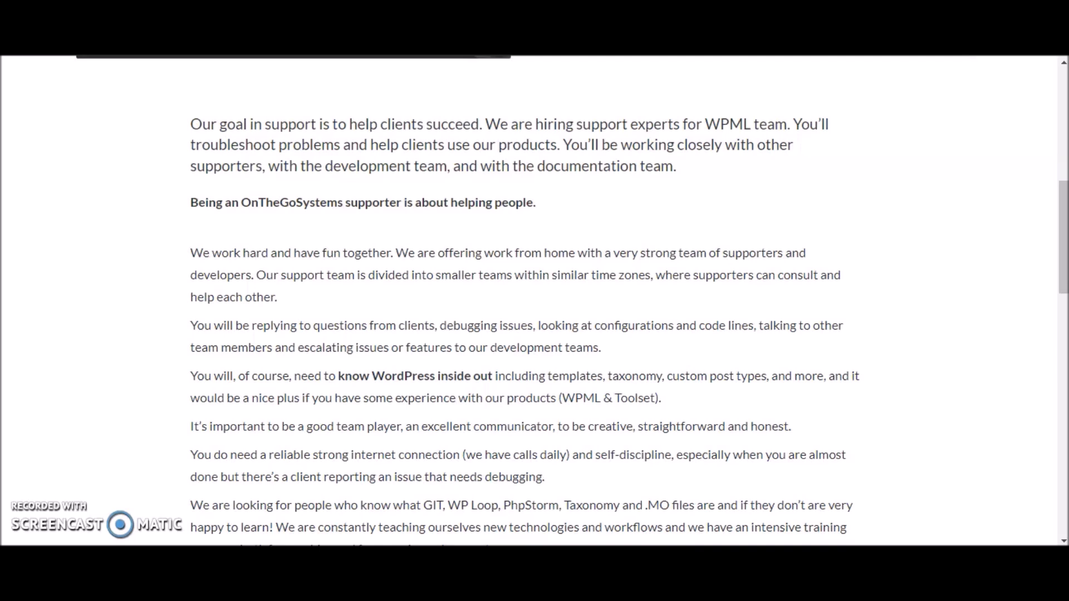
scroll("down", 3)
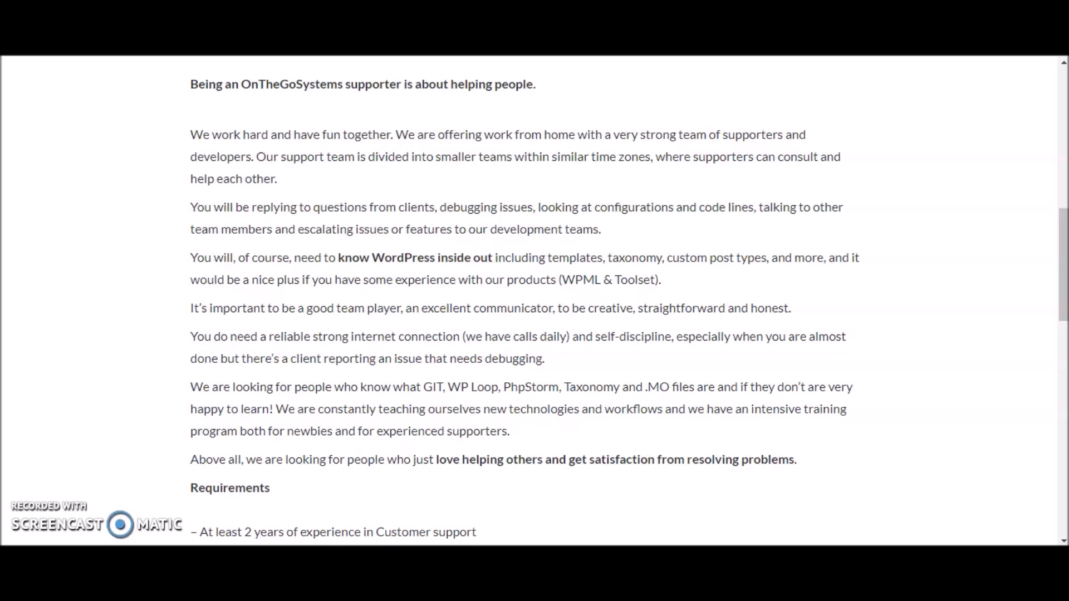
scroll("down", 3)
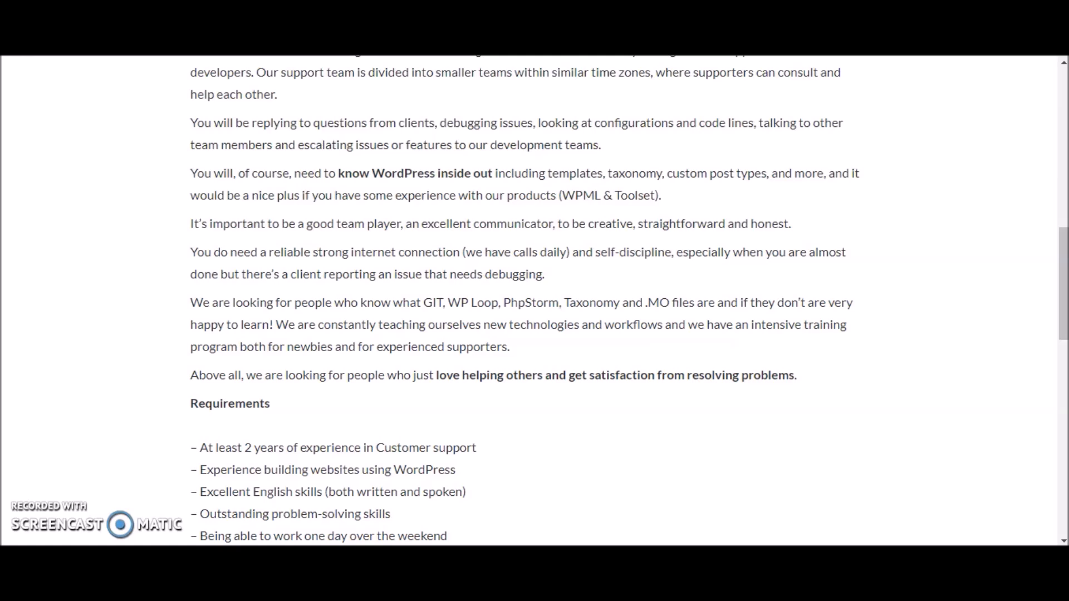
scroll("down", 3)
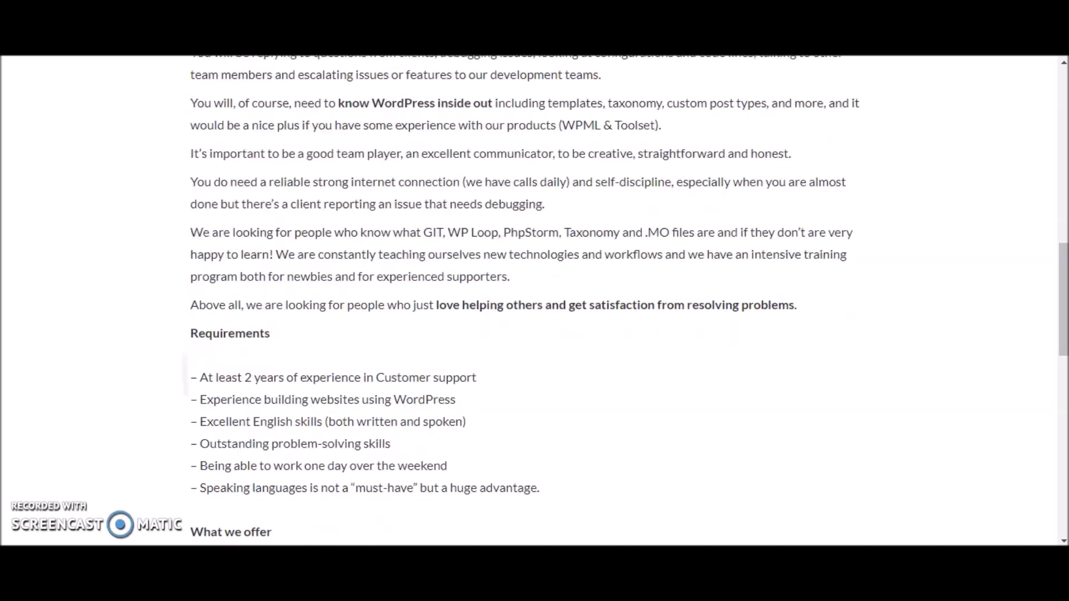
scroll("down", 3)
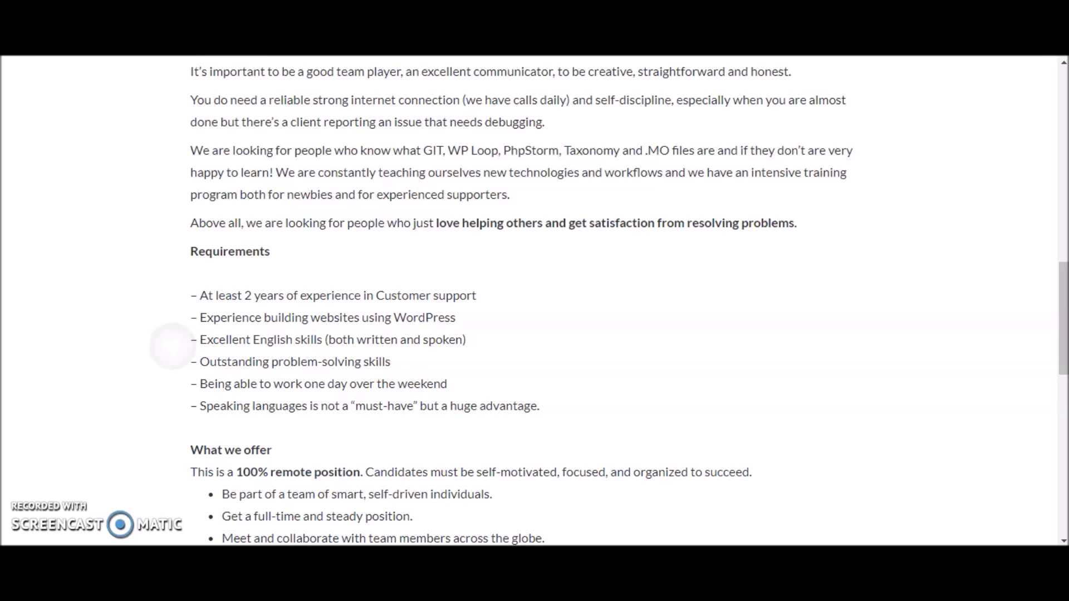
scroll("down", 3)
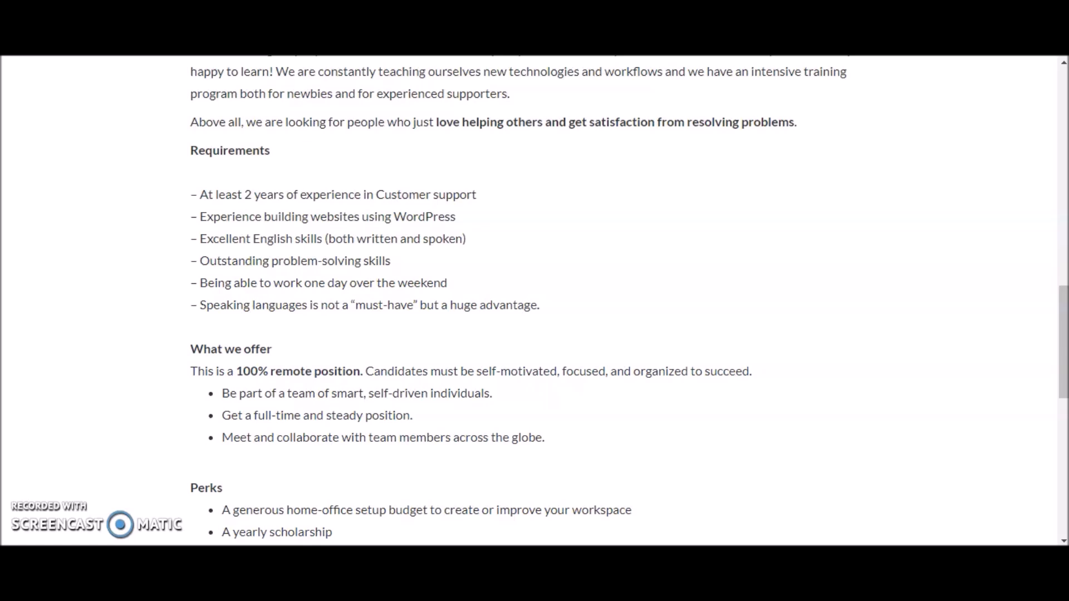
scroll("down", 3)
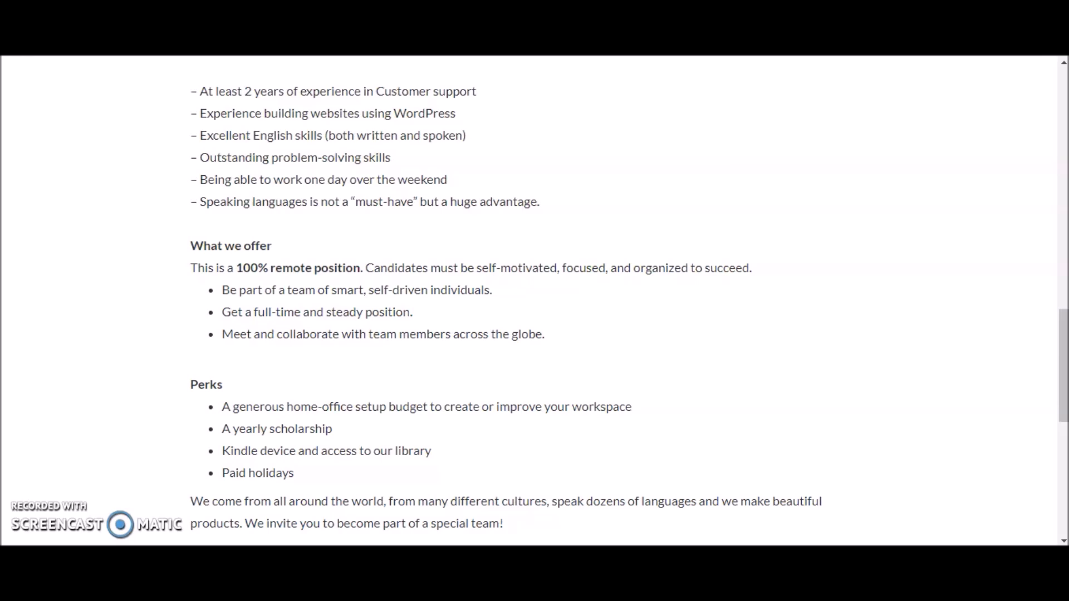
scroll("down", 3)
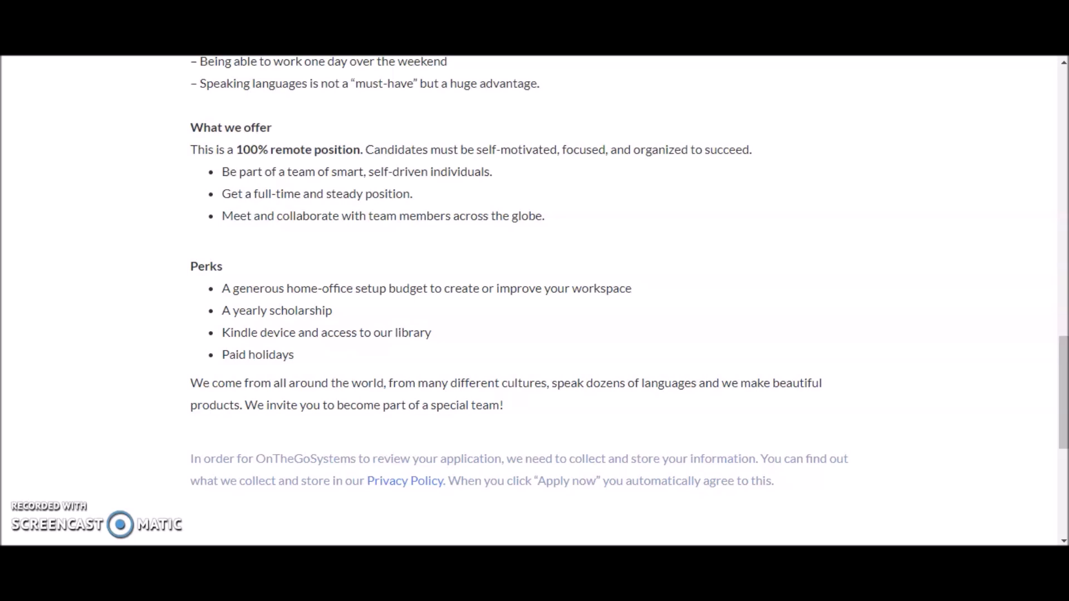
scroll("down", 3)
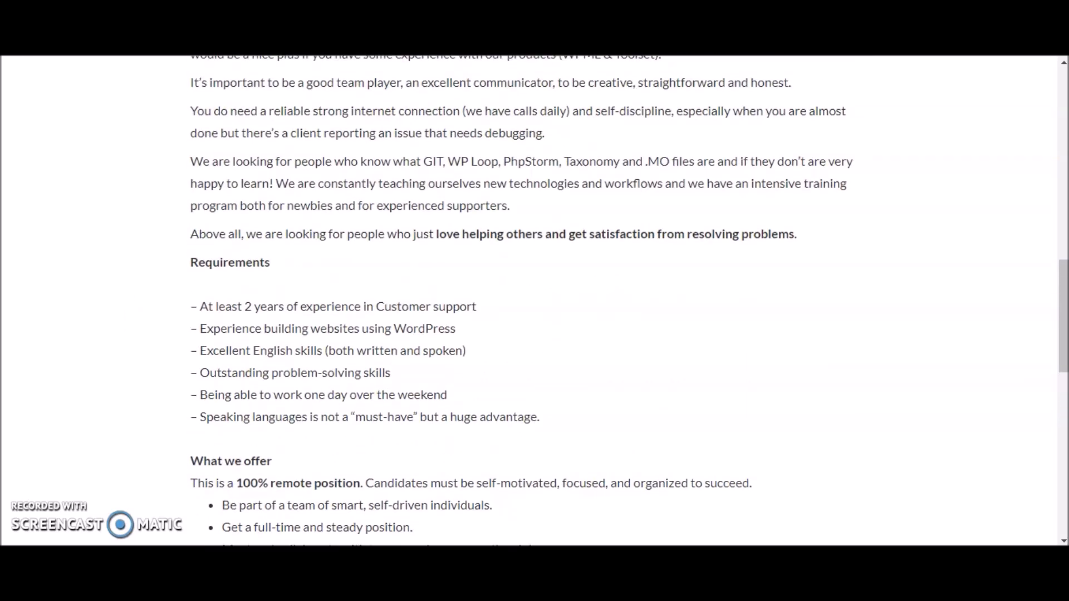
scroll("up", 3)
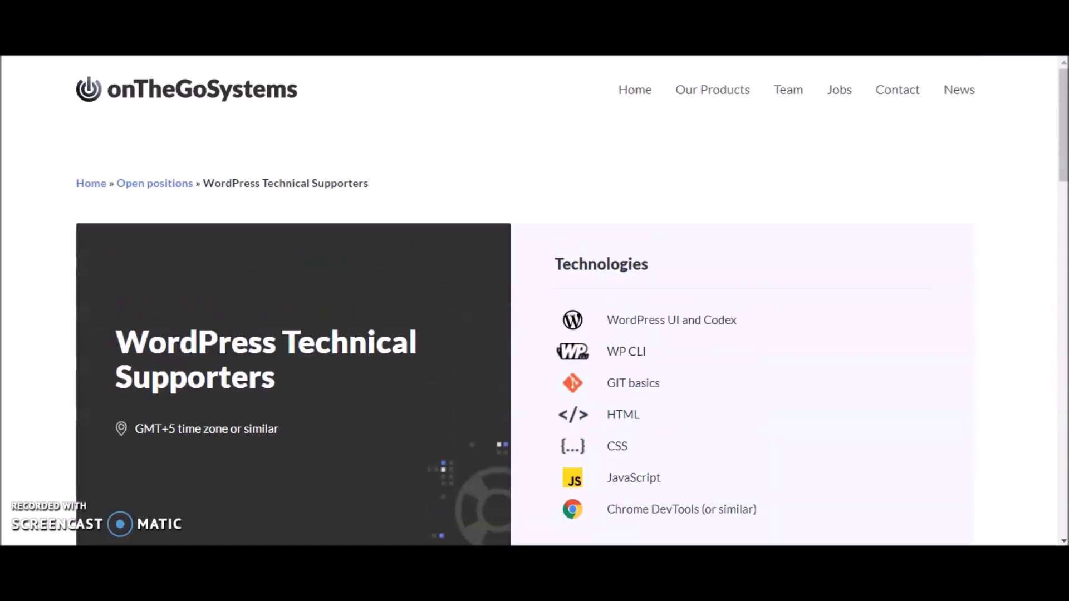
scroll("down", 3)
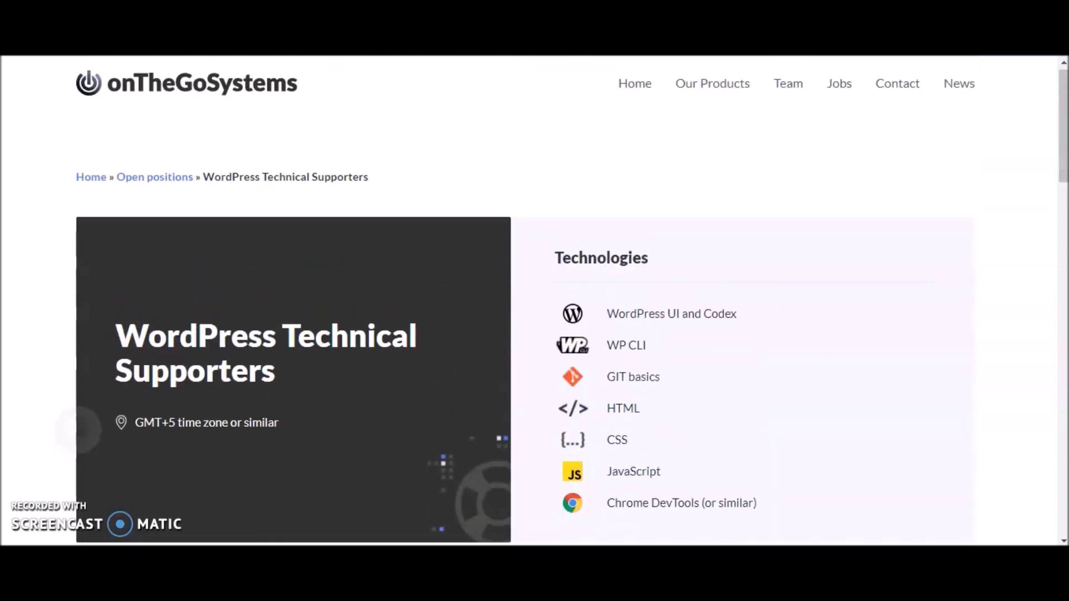
scroll("down", 3)
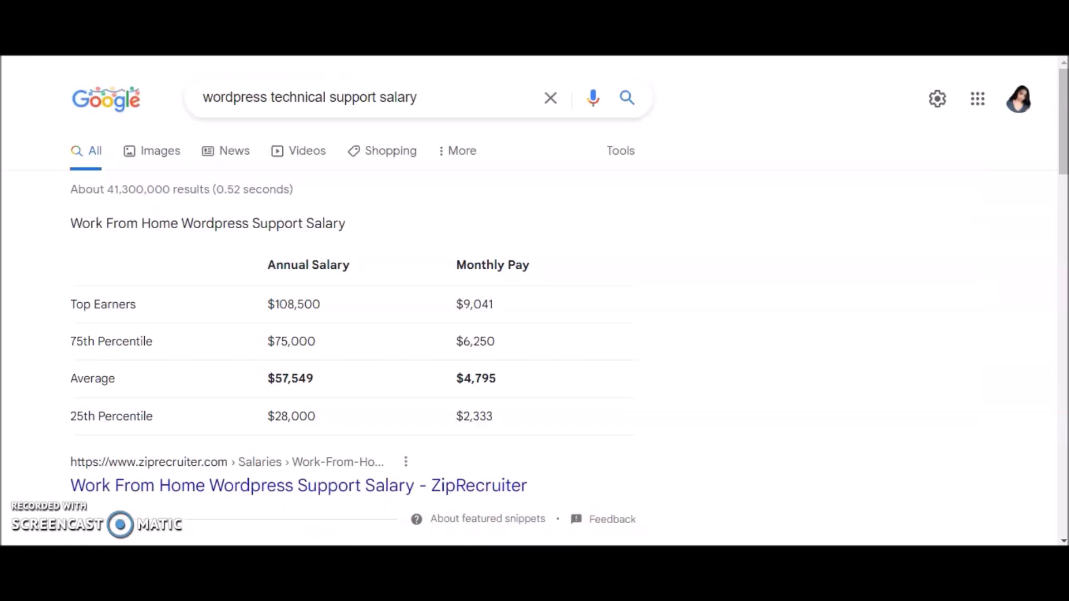
scroll("down", 3)
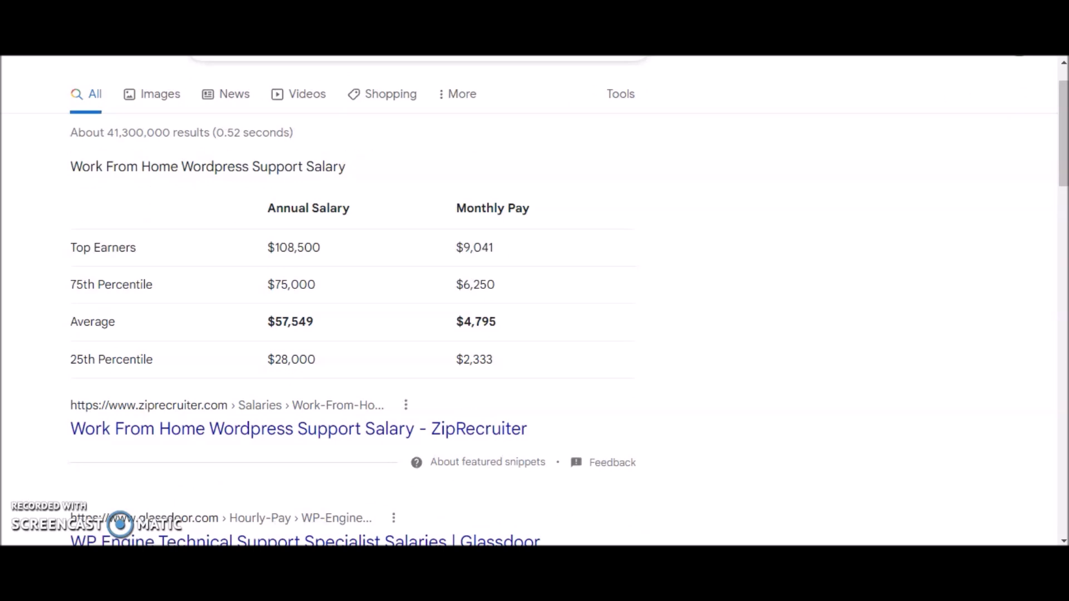